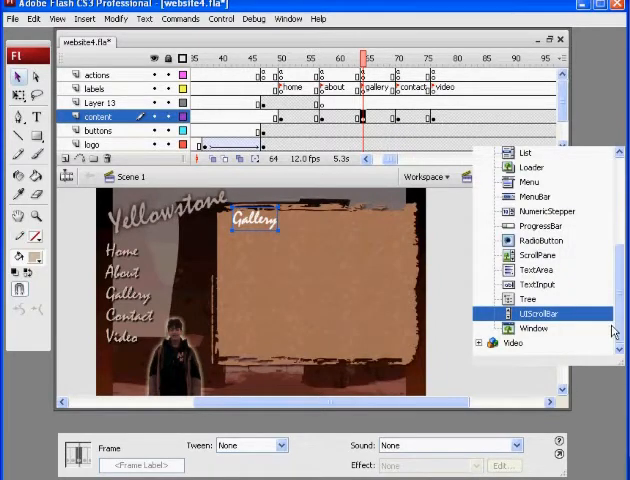
Drag a User Interface Loader component onto the content layer's gallery frame.
{"action": "scroll", "scroll_direction": "up", "scroll_amount": 3}
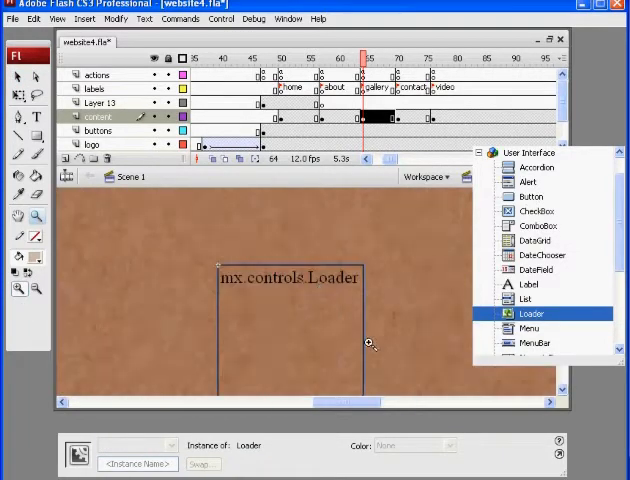
{"action": "mouse_move", "coordinate": [563, 141]}
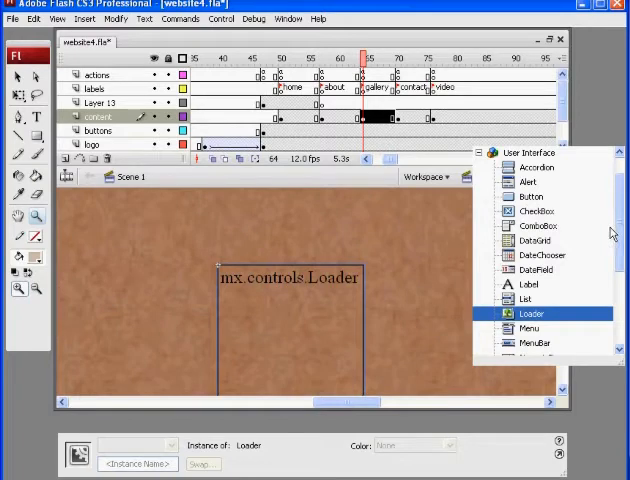
{"action": "scroll", "scroll_direction": "down", "scroll_amount": 3}
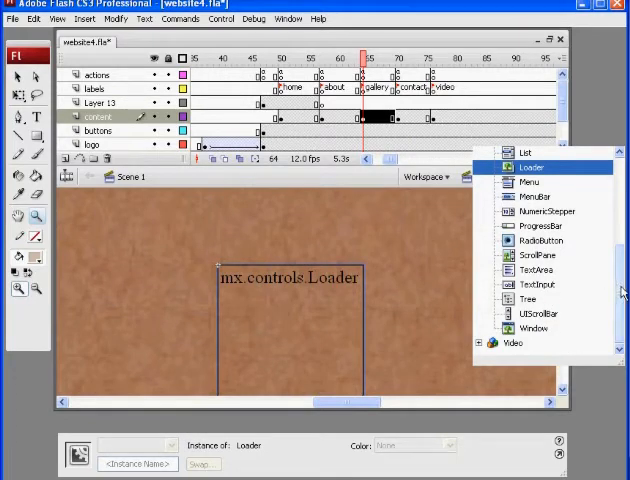
{"action": "mouse_move", "coordinate": [344, 297]}
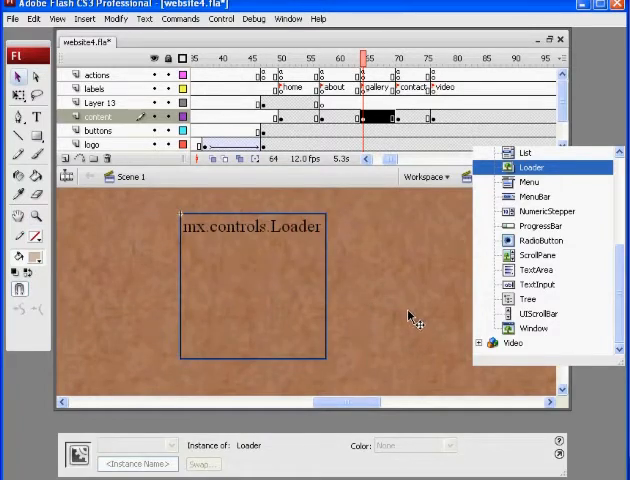
{"action": "mouse_move", "coordinate": [283, 320]}
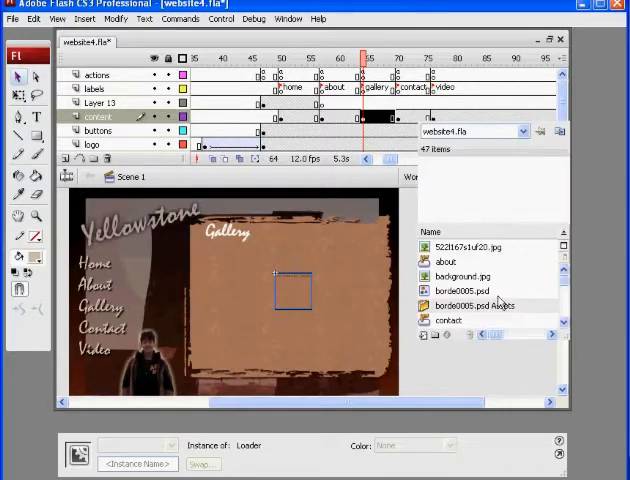
{"action": "mouse_move", "coordinate": [545, 380]}
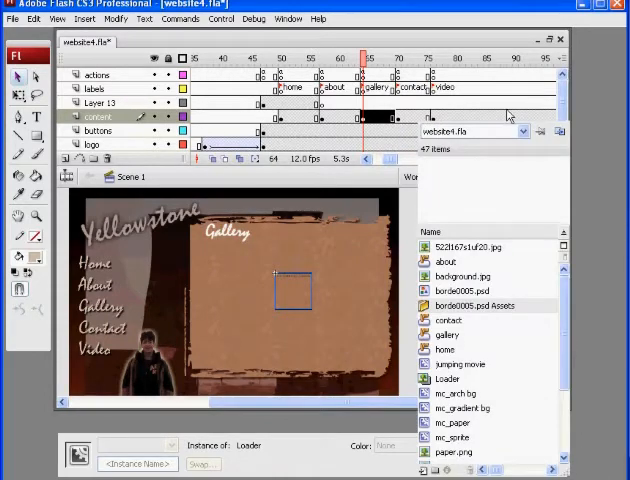
{"action": "scroll", "scroll_direction": "down", "scroll_amount": 3}
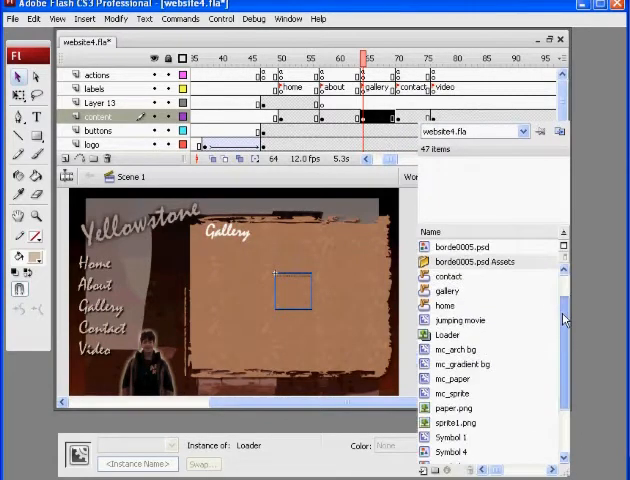
{"action": "scroll", "scroll_direction": "down", "scroll_amount": 3}
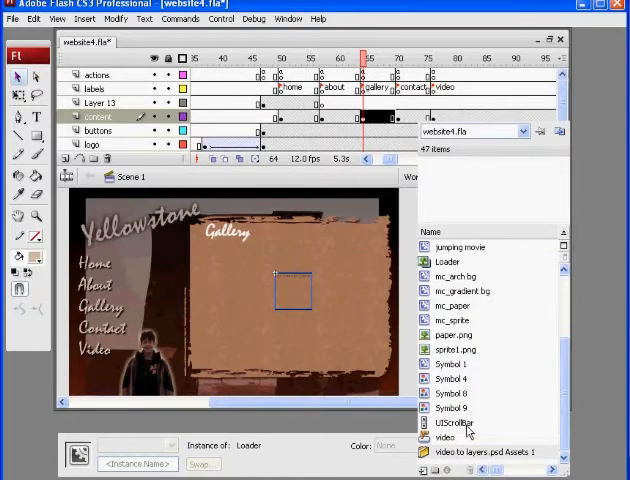
{"action": "left_click", "coordinate": [454, 422]}
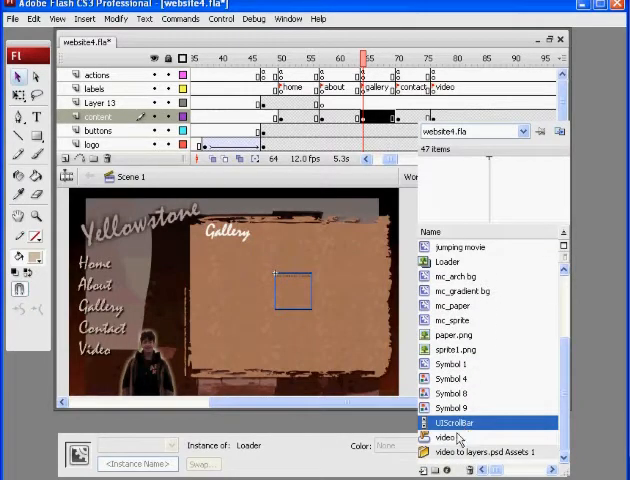
{"action": "left_click", "coordinate": [445, 438]}
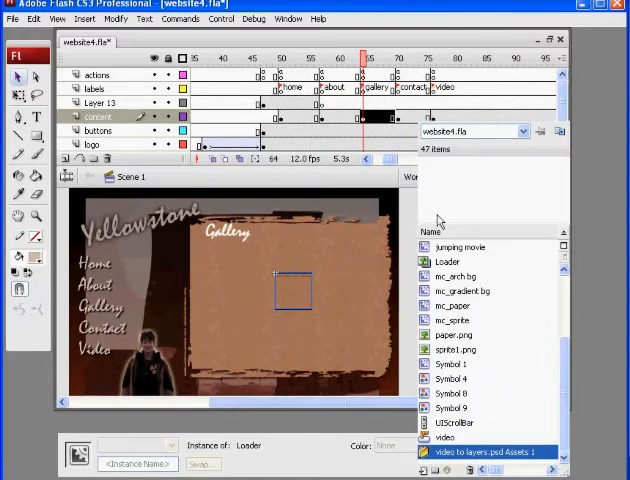
{"action": "left_click", "coordinate": [448, 261]}
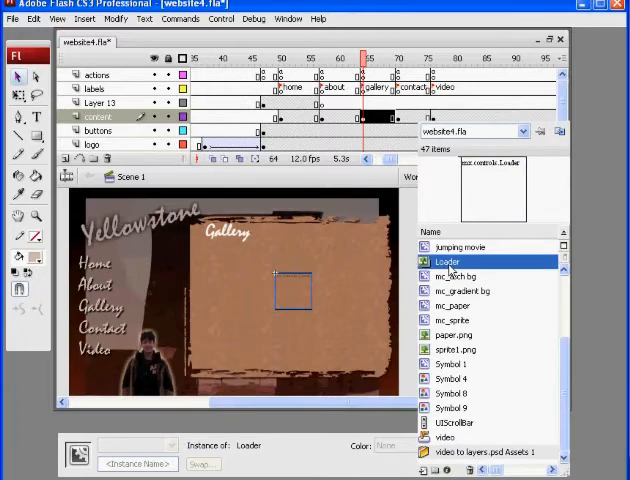
{"action": "scroll", "scroll_direction": "up", "scroll_amount": 3}
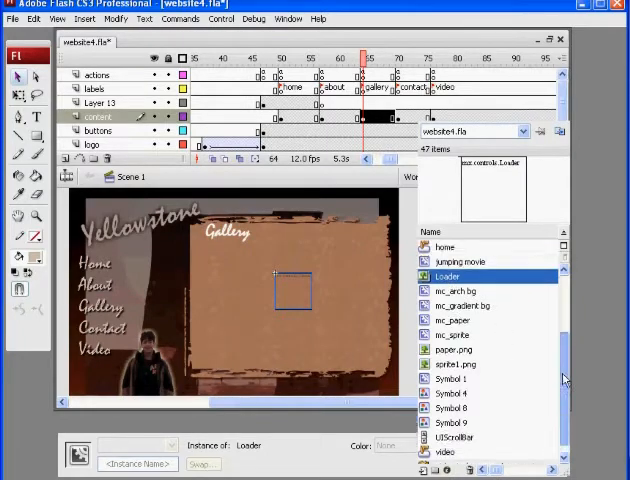
{"action": "scroll", "scroll_direction": "up", "scroll_amount": 3}
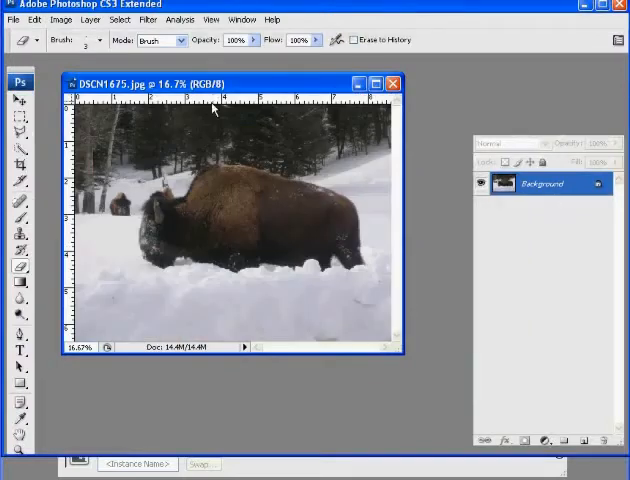
Open the recent photo DSCN1766.jpg, then bring DSCN1675.jpg back to the front.
{"action": "left_click", "coordinate": [392, 83]}
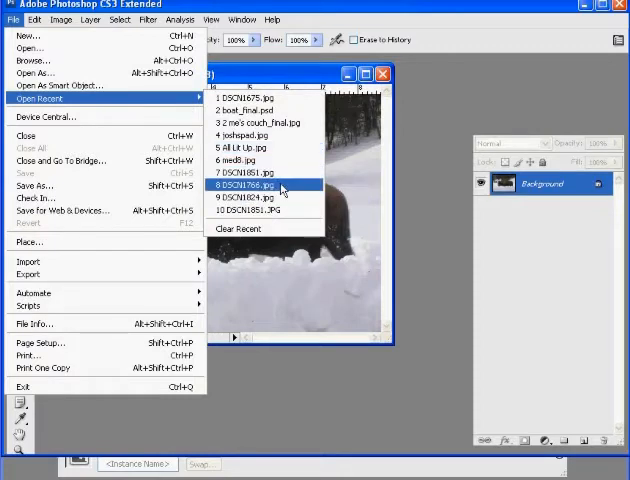
{"action": "left_click", "coordinate": [253, 185]}
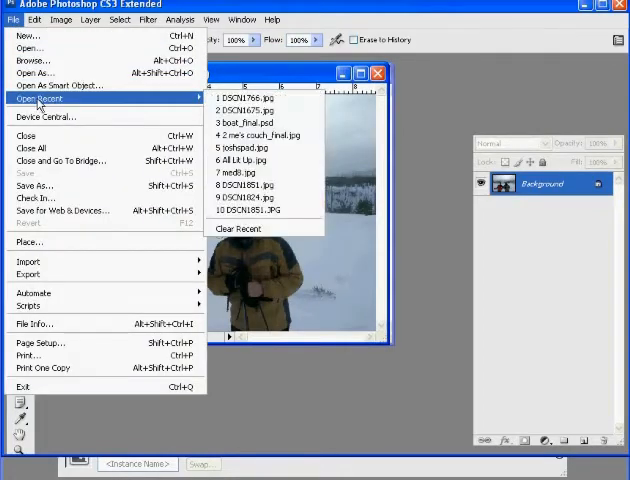
{"action": "left_click", "coordinate": [255, 96]}
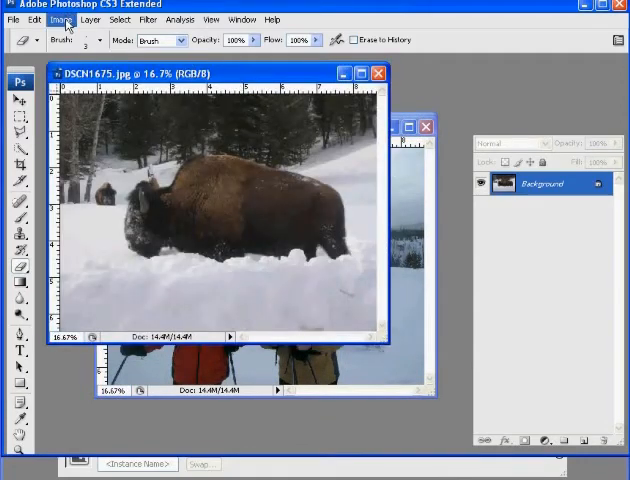
Resize the bison photo to 400 px wide at 72 ppi, proportions constrained.
{"action": "left_click", "coordinate": [61, 19]}
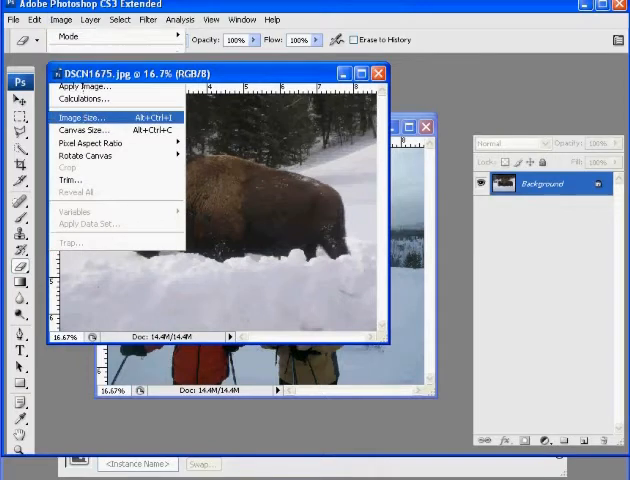
{"action": "left_click", "coordinate": [87, 117]}
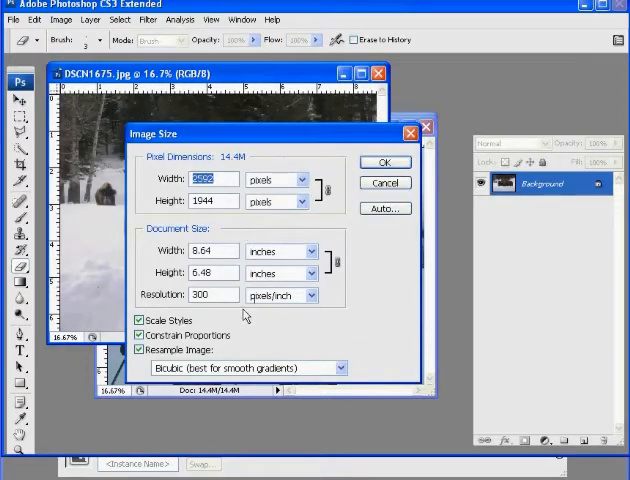
{"action": "mouse_move", "coordinate": [108, 328]}
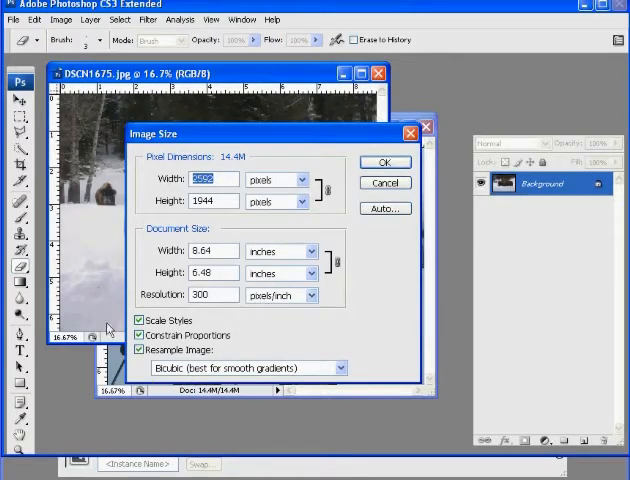
{"action": "left_click", "coordinate": [140, 348]}
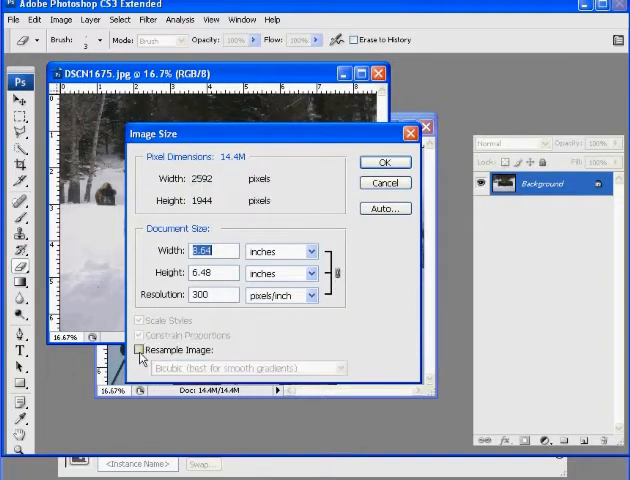
{"action": "left_click", "coordinate": [141, 349]}
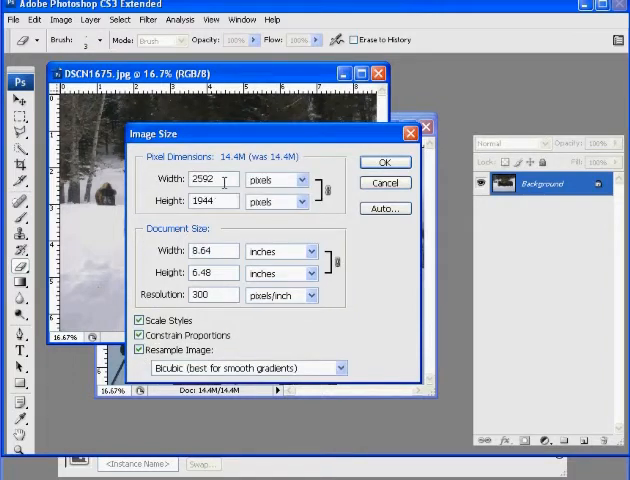
{"action": "triple_click", "coordinate": [211, 180]}
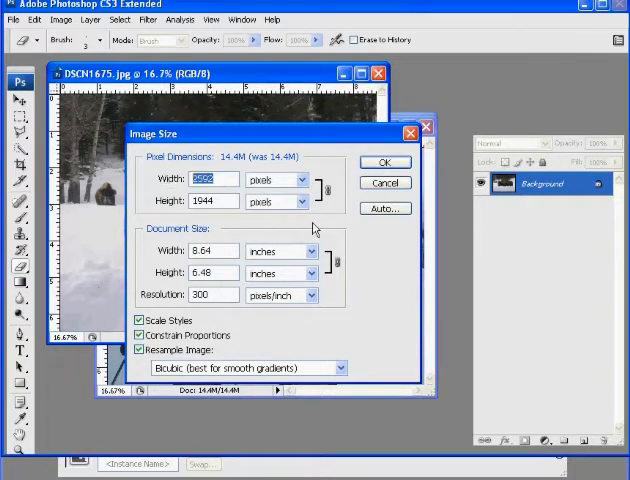
{"action": "mouse_move", "coordinate": [310, 230]}
{"action": "type", "text": "400"}
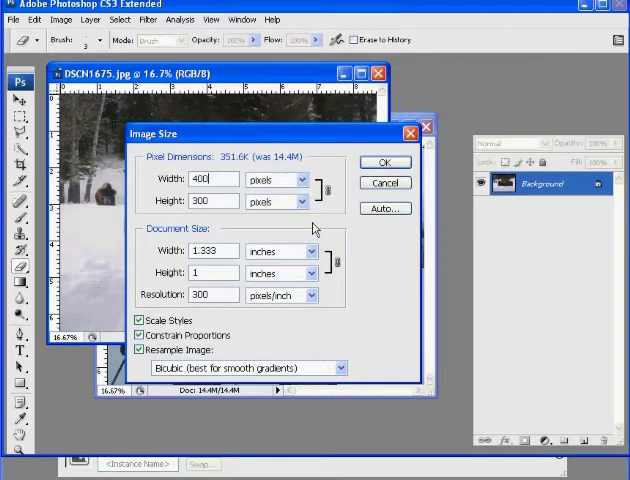
{"action": "mouse_move", "coordinate": [270, 242]}
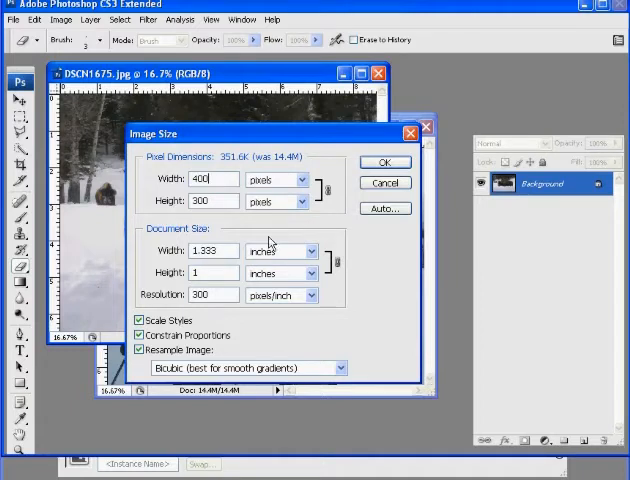
{"action": "triple_click", "coordinate": [211, 295]}
{"action": "type", "text": "72"}
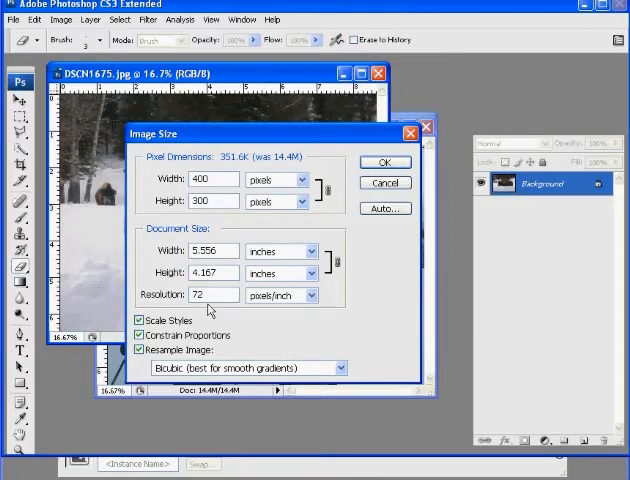
{"action": "mouse_move", "coordinate": [410, 182]}
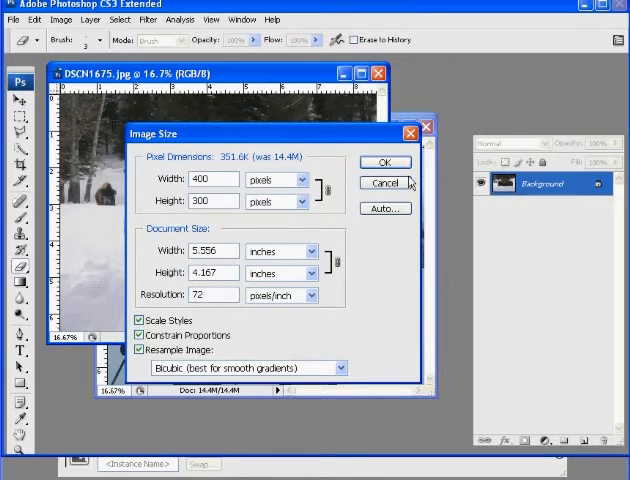
{"action": "left_click", "coordinate": [384, 182]}
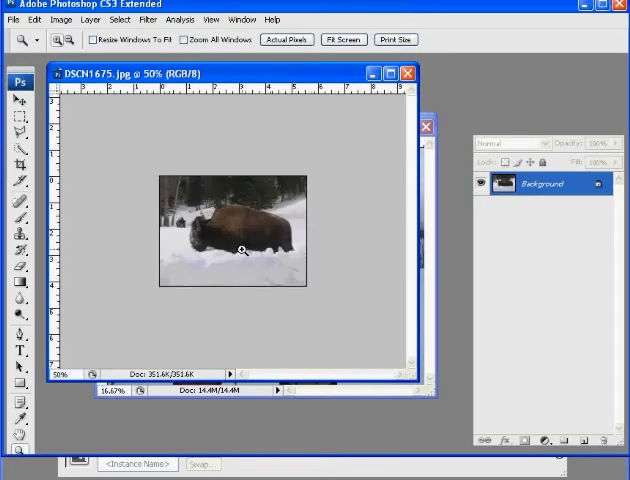
Zoom into the resized photo and undo the Image Size change.
{"action": "left_click", "coordinate": [240, 249]}
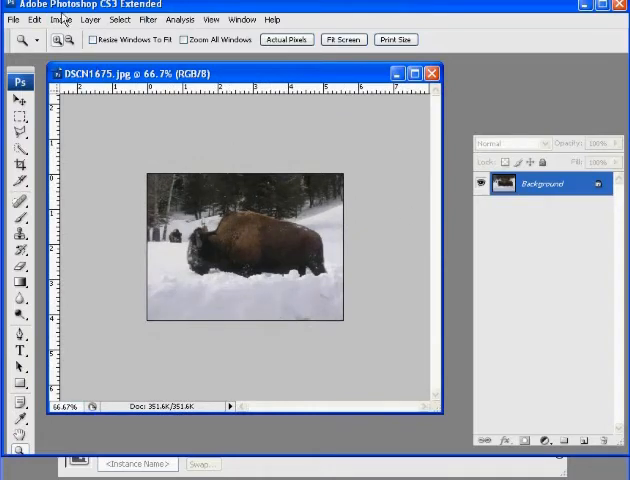
{"action": "left_click", "coordinate": [35, 19]}
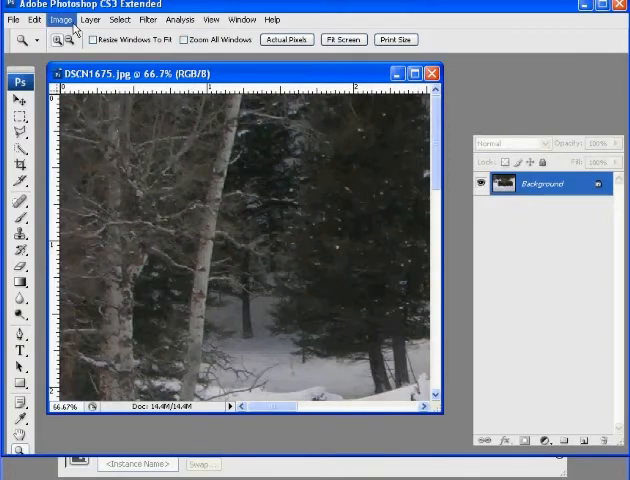
Resize the photo to 500 by 375 px at 72 ppi, toggling Resample Image.
{"action": "left_click", "coordinate": [61, 19]}
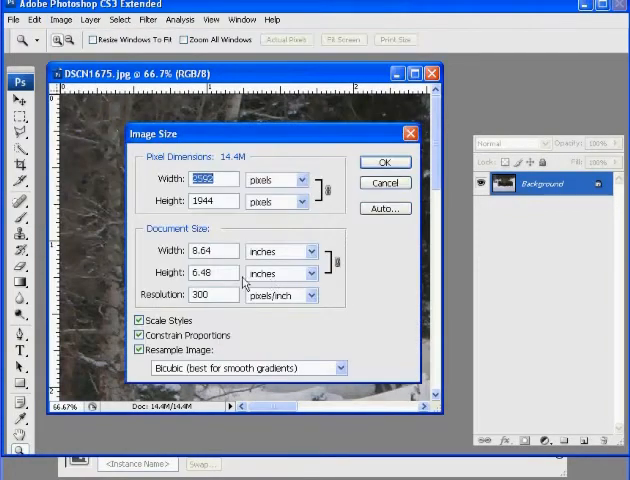
{"action": "mouse_move", "coordinate": [250, 147]}
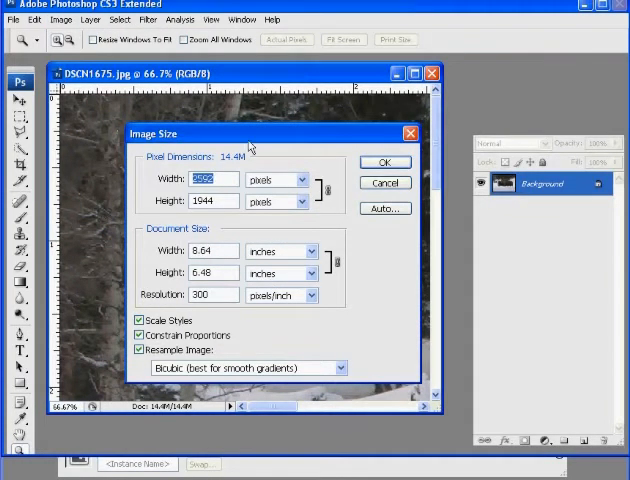
{"action": "left_click", "coordinate": [143, 349]}
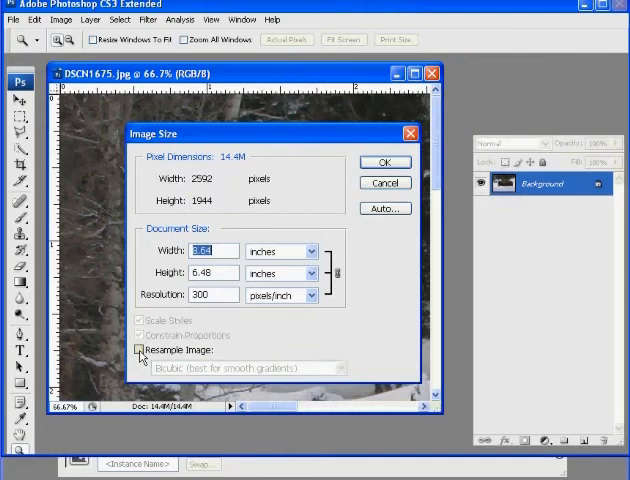
{"action": "left_click", "coordinate": [142, 349]}
{"action": "type", "text": "500"}
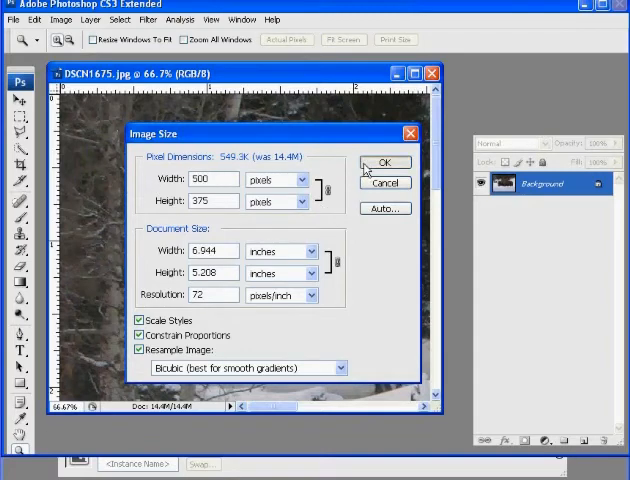
{"action": "left_click", "coordinate": [385, 162]}
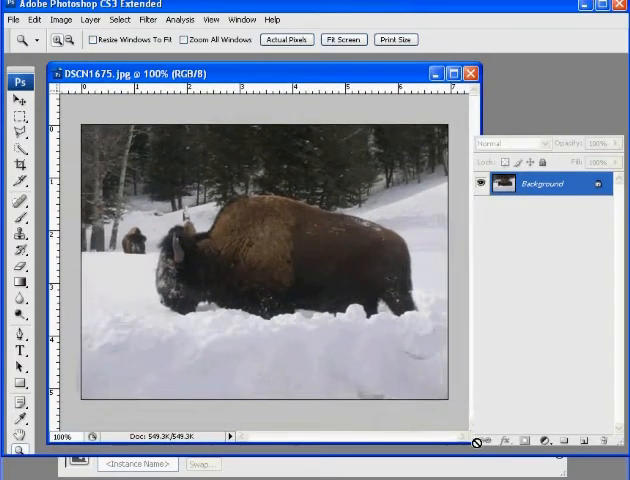
{"action": "mouse_move", "coordinate": [170, 190]}
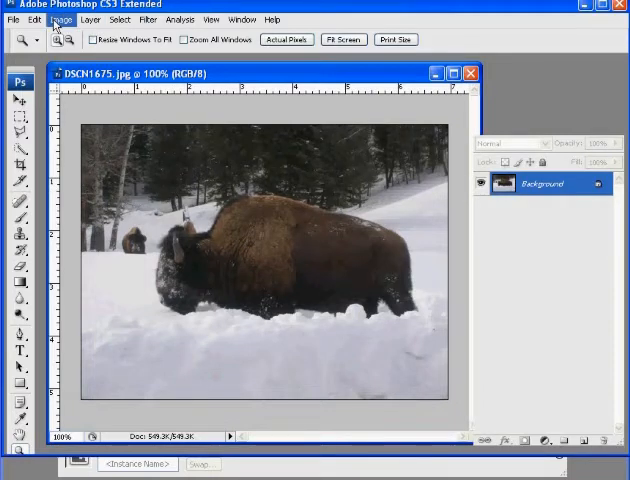
Set the image width to 460 px, giving 460 by 345 pixels.
{"action": "left_click", "coordinate": [61, 19]}
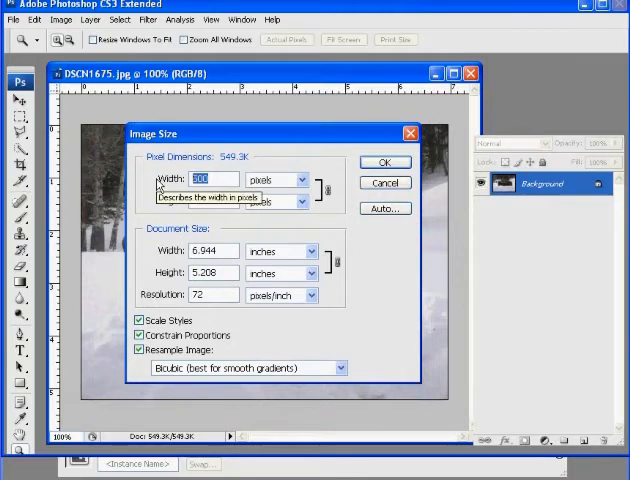
{"action": "type", "text": "460"}
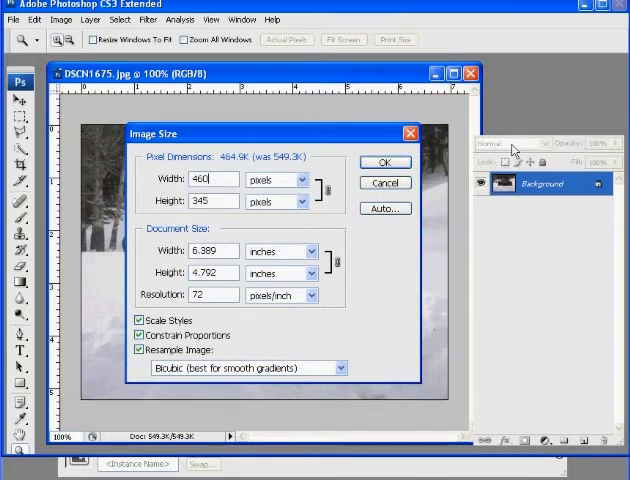
{"action": "left_click", "coordinate": [384, 162]}
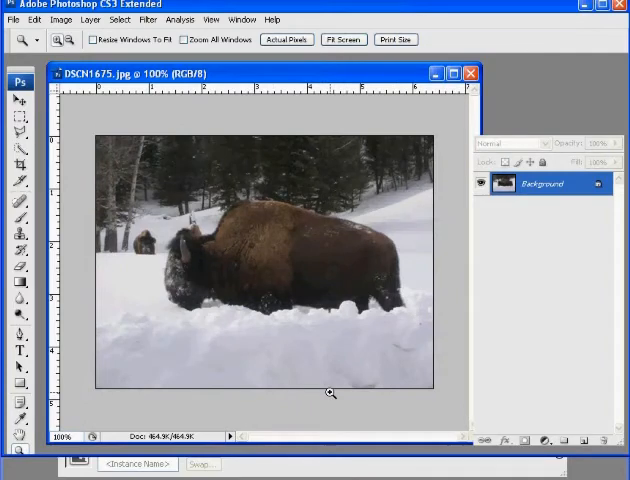
{"action": "left_click", "coordinate": [13, 19]}
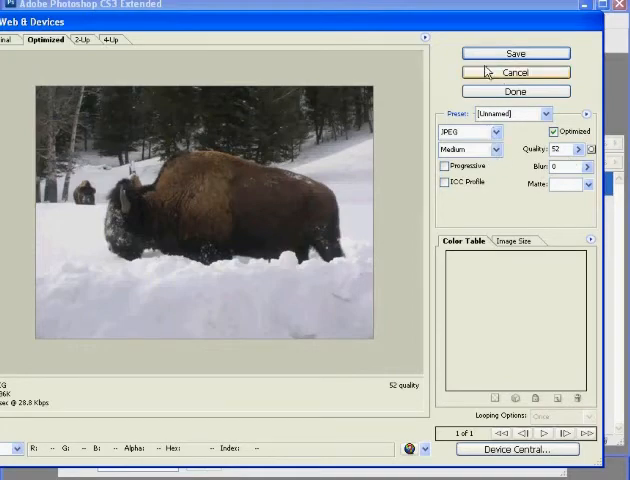
Keep JPEG Medium at quality 52 in Save for Web & Devices and save.
{"action": "left_click", "coordinate": [515, 53]}
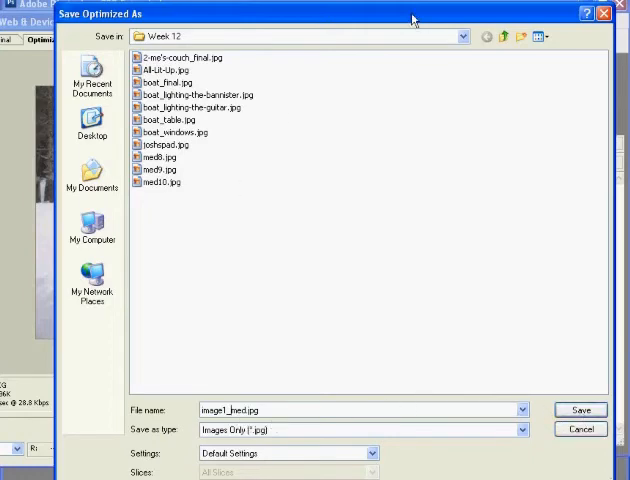
Save image1_med.jpg into 08_Fall_Class > Week 11 > images.
{"action": "left_click", "coordinate": [502, 37]}
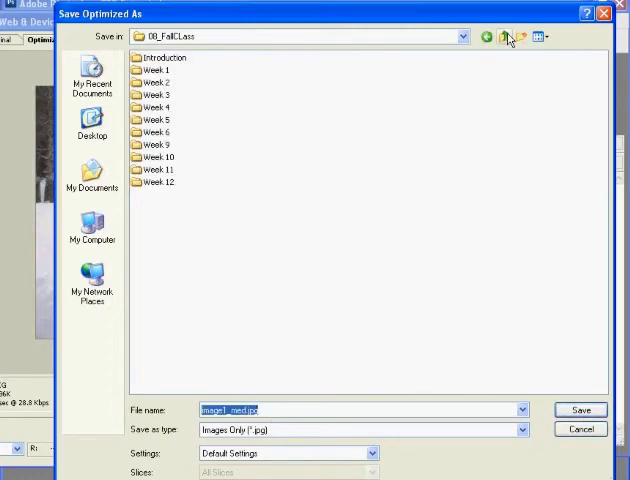
{"action": "left_click", "coordinate": [504, 37]}
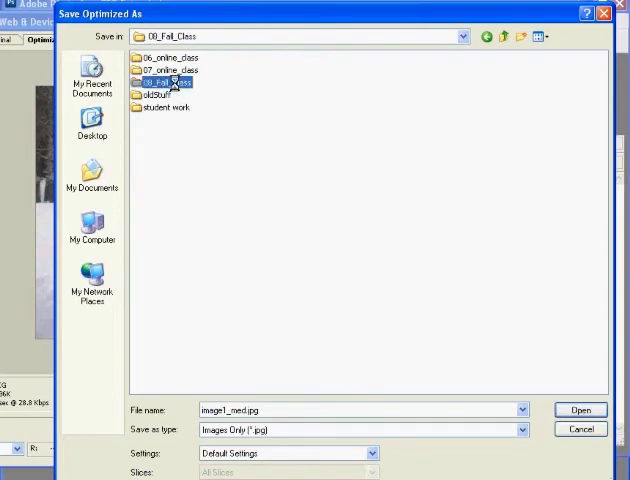
{"action": "double_click", "coordinate": [165, 82]}
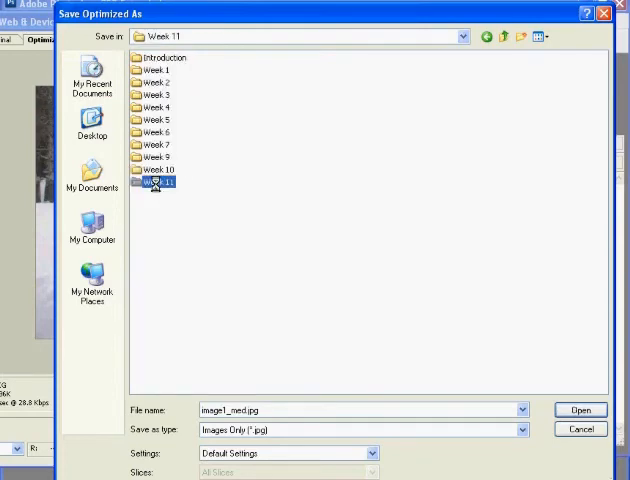
{"action": "double_click", "coordinate": [155, 182]}
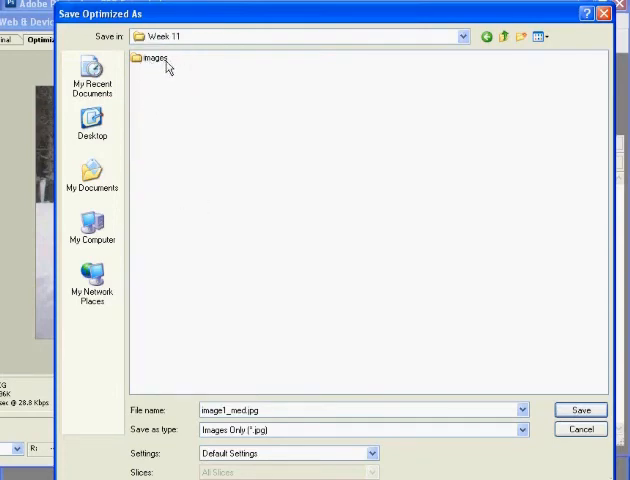
{"action": "double_click", "coordinate": [152, 58]}
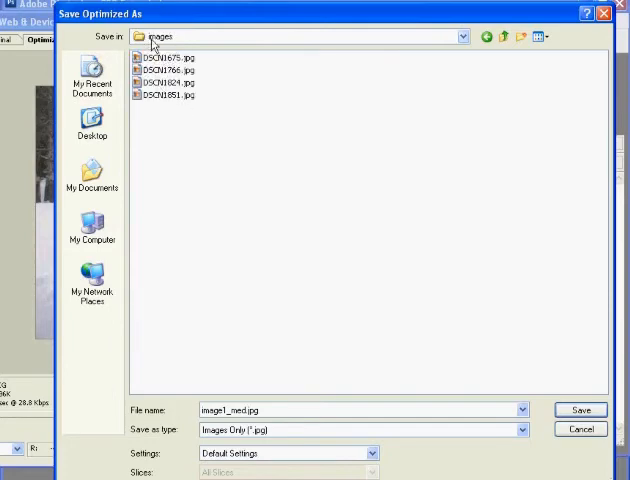
{"action": "mouse_move", "coordinate": [405, 388]}
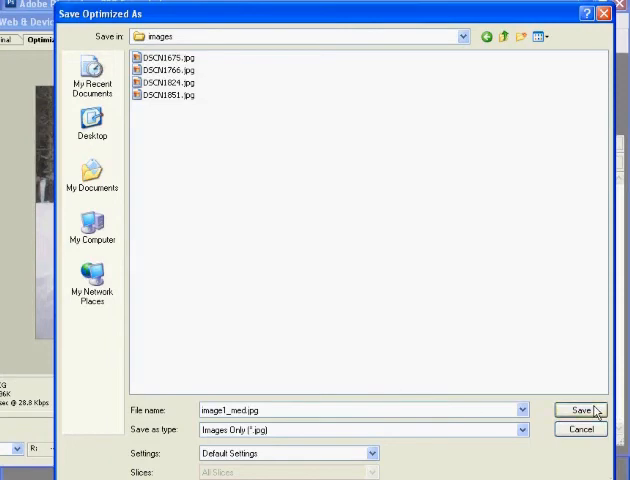
{"action": "left_click", "coordinate": [581, 410]}
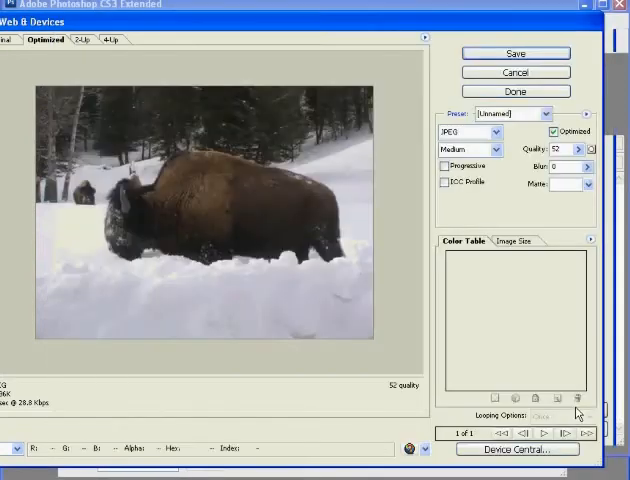
{"action": "left_click", "coordinate": [515, 91]}
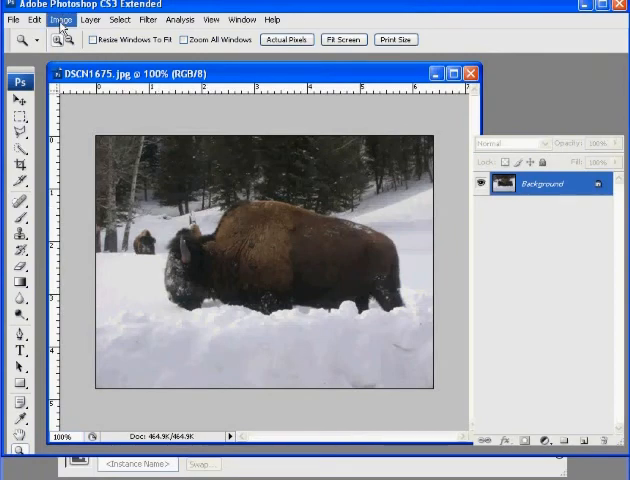
Resize the image to 100 px wide, a 100 by 75 px thumbnail.
{"action": "left_click", "coordinate": [61, 19]}
{"action": "type", "text": "100"}
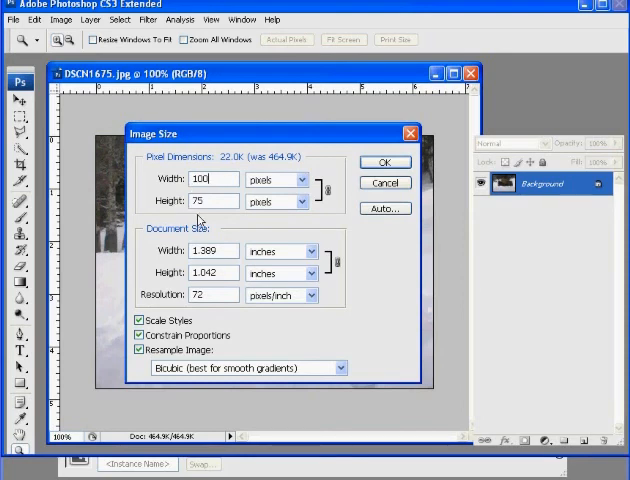
{"action": "left_click", "coordinate": [383, 162]}
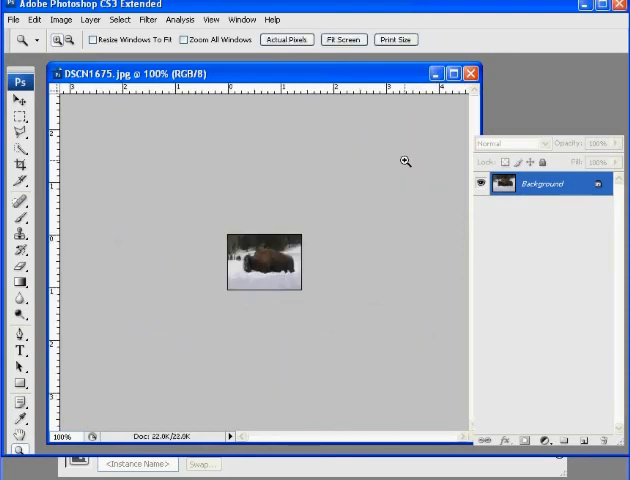
{"action": "mouse_move", "coordinate": [317, 279]}
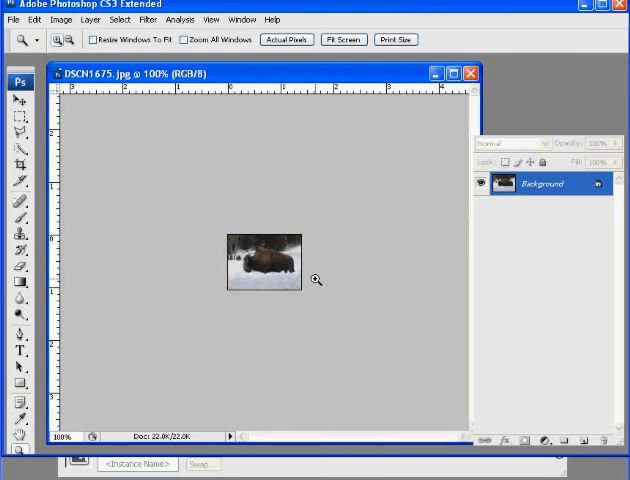
{"action": "left_click", "coordinate": [12, 19]}
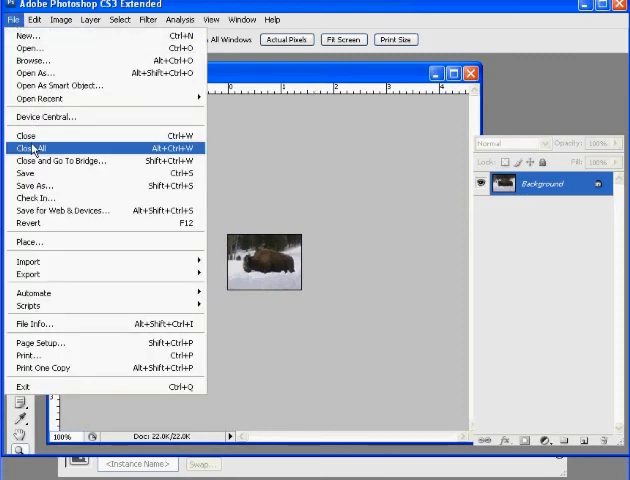
Save the thumbnail for web as image1_thumb.jpg beside image1_med.jpg in images.
{"action": "left_click", "coordinate": [62, 211]}
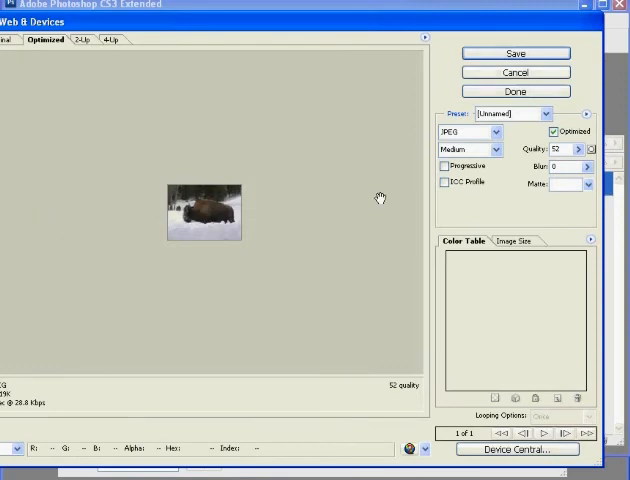
{"action": "left_click", "coordinate": [515, 53]}
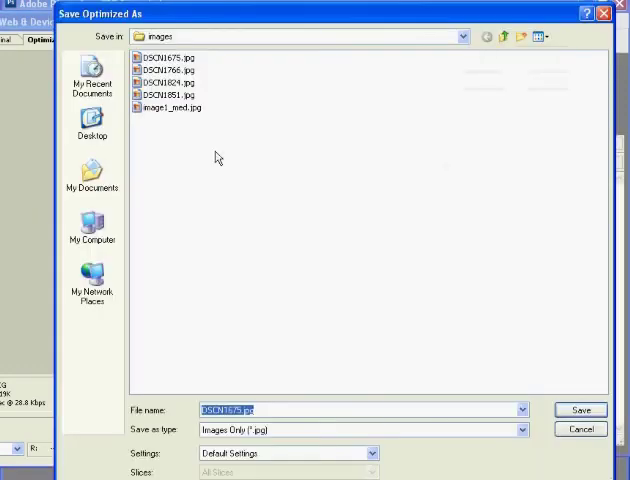
{"action": "left_click", "coordinate": [168, 107]}
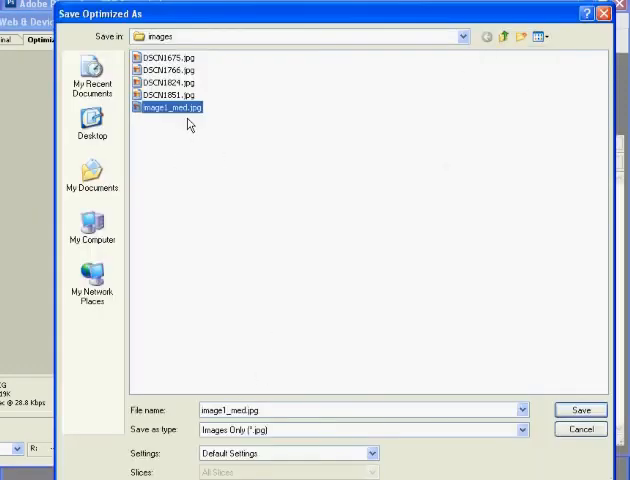
{"action": "left_click", "coordinate": [350, 410]}
{"action": "type", "text": "thumb"}
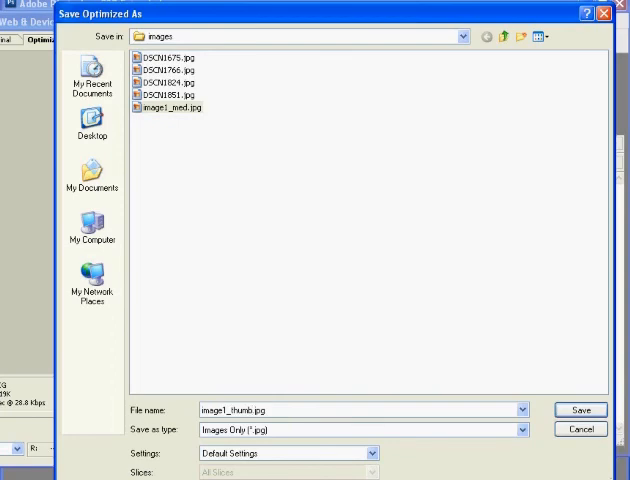
{"action": "left_click", "coordinate": [581, 409]}
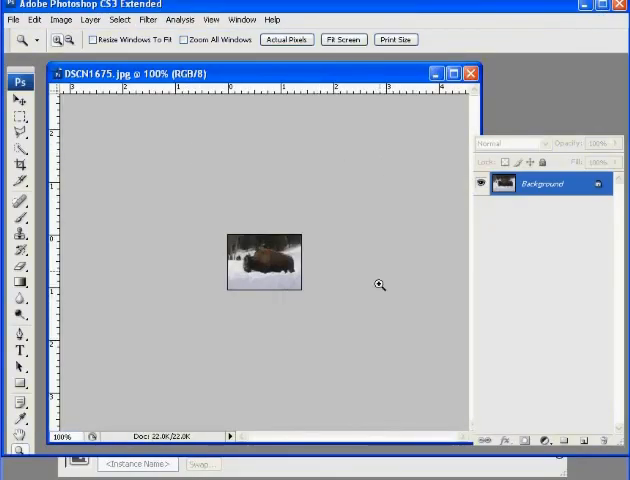
{"action": "mouse_move", "coordinate": [246, 307]}
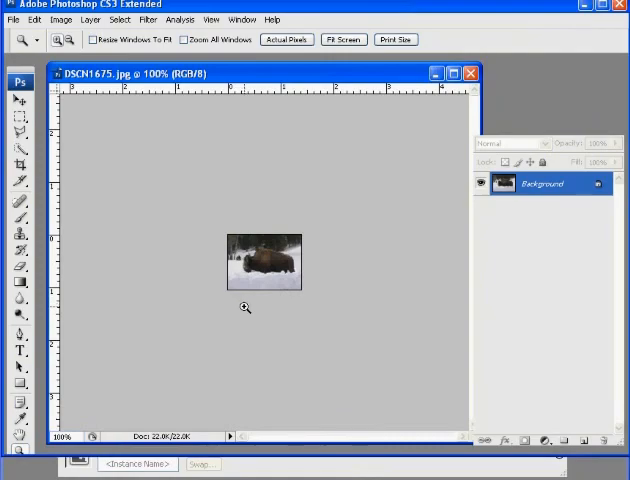